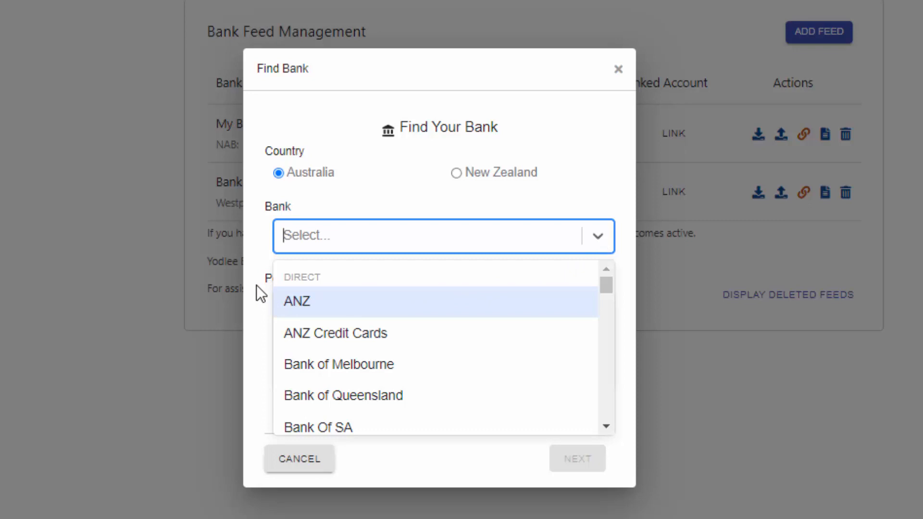
Step: Scroll down to bring the Australian bank list into view for a new feed
{"action": "scroll", "scroll_direction": "down", "scroll_amount": 3}
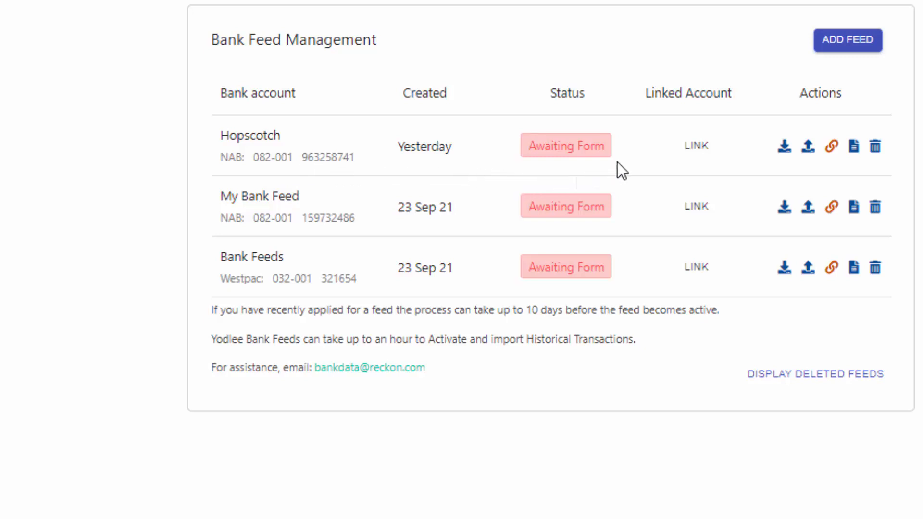
{"action": "mouse_move", "coordinate": [781, 175]}
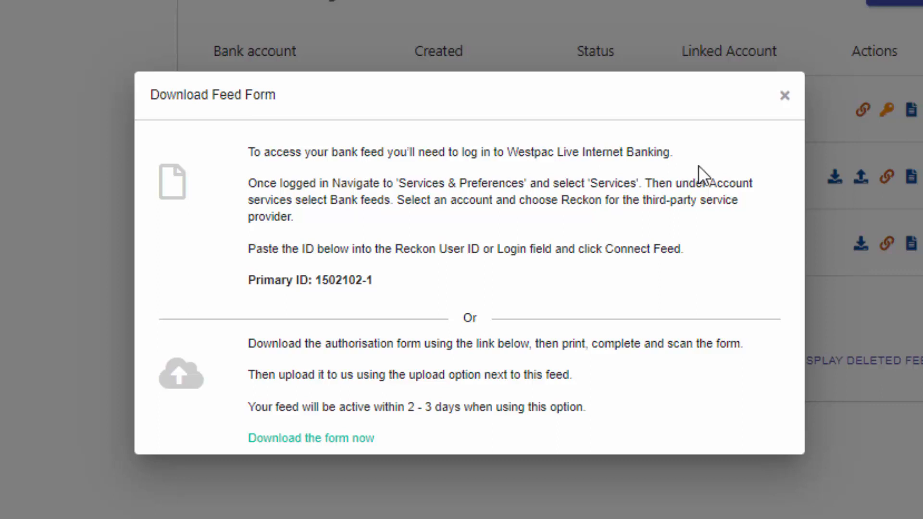
Step: Highlight the Westpac feed's Primary ID on the Download Feed Form
{"action": "left_click_drag", "start_coordinate": [248, 280], "coordinate": [372, 280]}
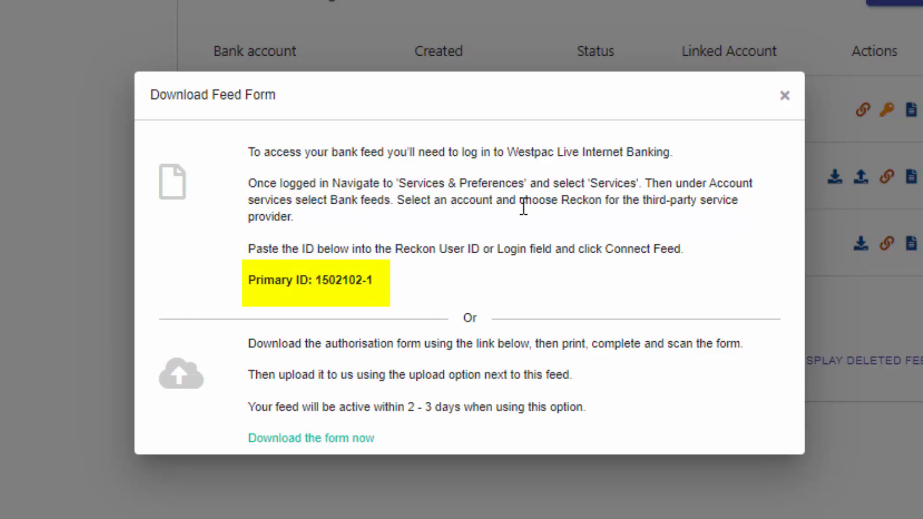
{"action": "mouse_move", "coordinate": [391, 303]}
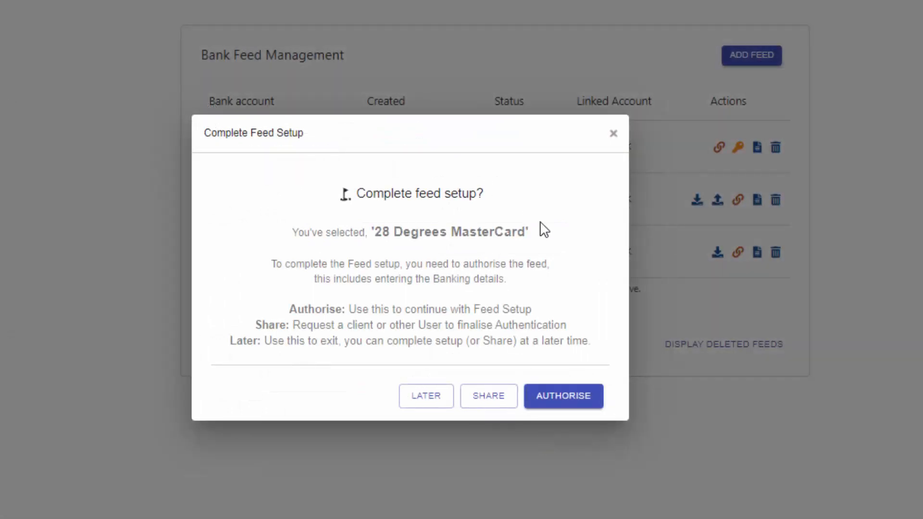
Step: Authorise the 28 Degrees MasterCard feed and submit its Yodlee login details
{"action": "left_click", "coordinate": [562, 395]}
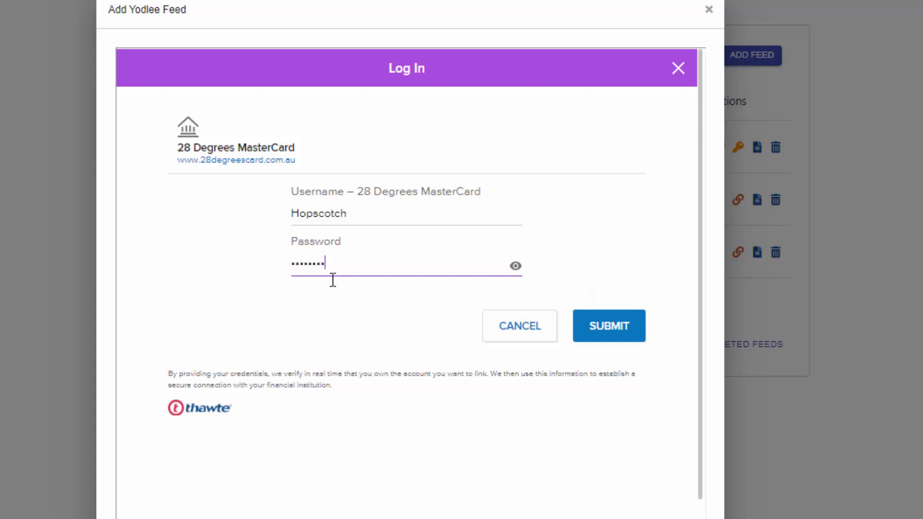
{"action": "left_click", "coordinate": [609, 325]}
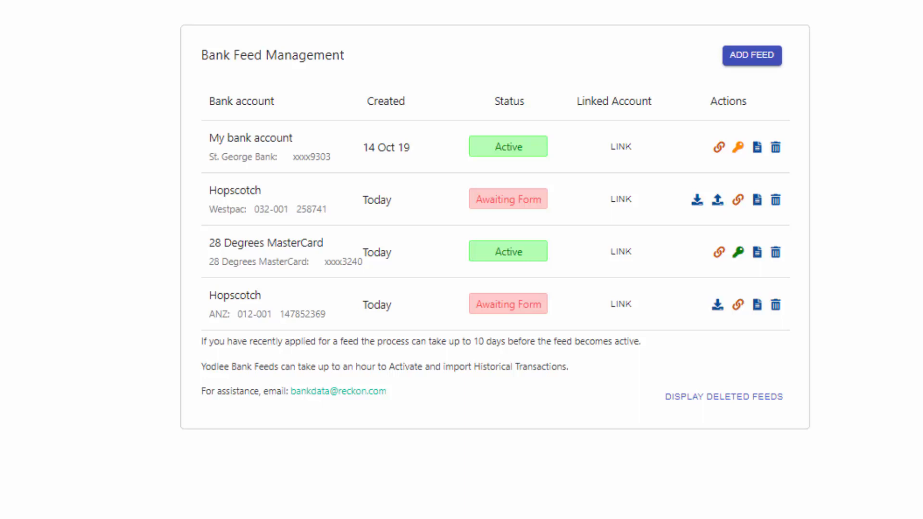
{"action": "mouse_move", "coordinate": [493, 312]}
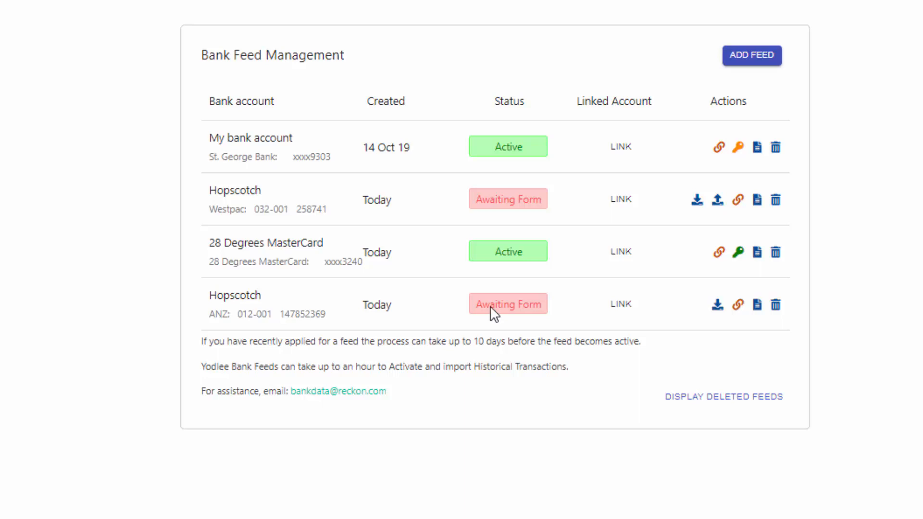